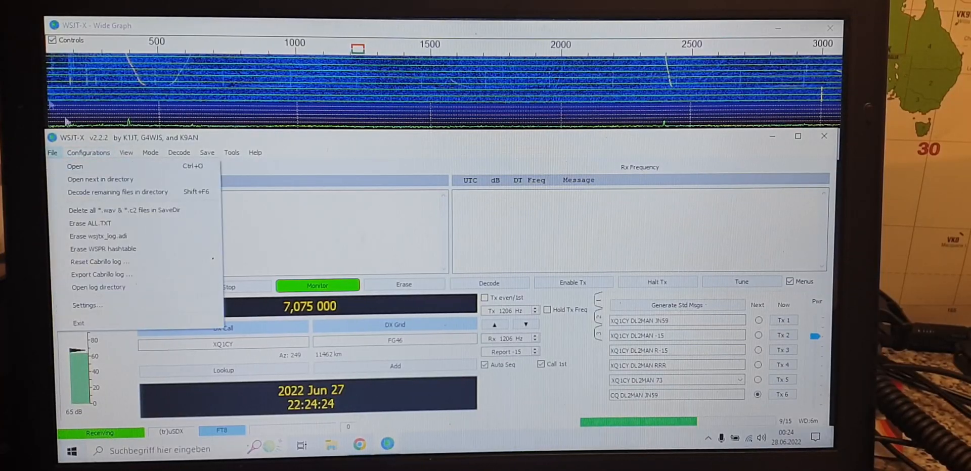
Confirm the (tr)uSDX configuration is active and open Settings to view the Radio tab.
{"action": "left_click", "coordinate": [88, 152]}
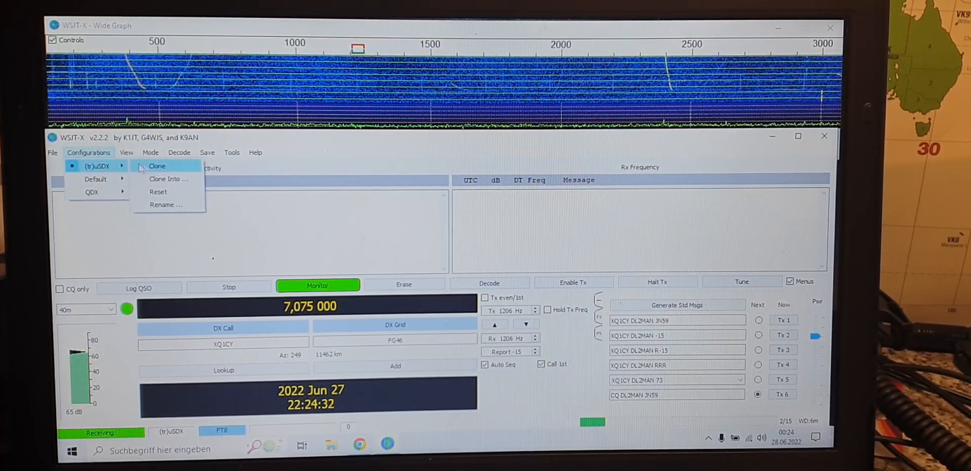
{"action": "mouse_move", "coordinate": [93, 167]}
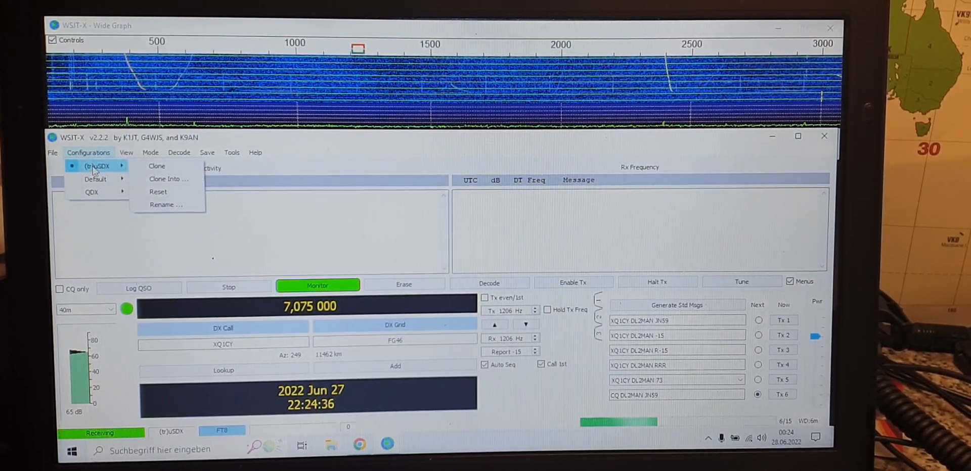
{"action": "left_click", "coordinate": [52, 152]}
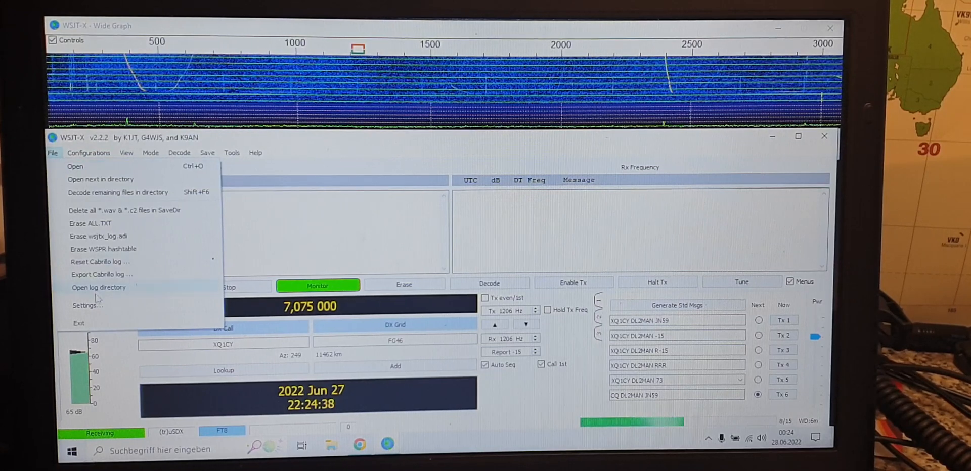
{"action": "left_click", "coordinate": [87, 305]}
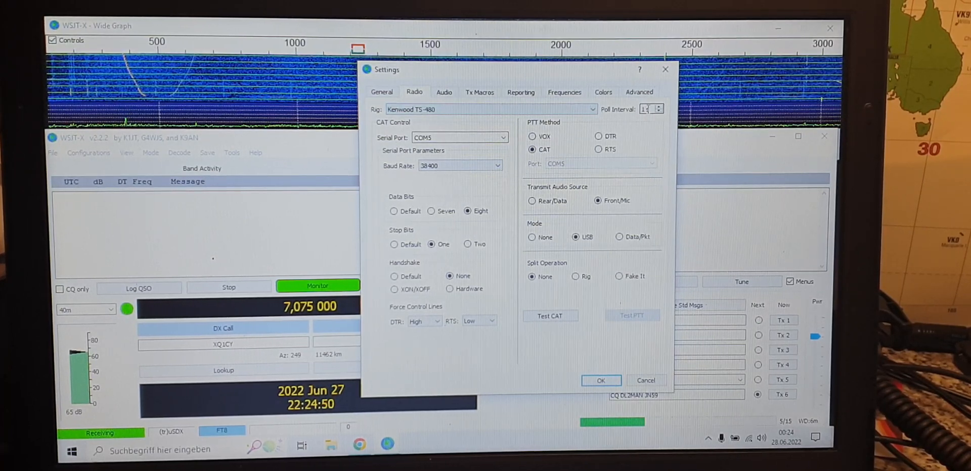
Review the Radio tab's COM5 serial port and 38400 baud rate, then find Geräte-Manager.
{"action": "left_click", "coordinate": [460, 138]}
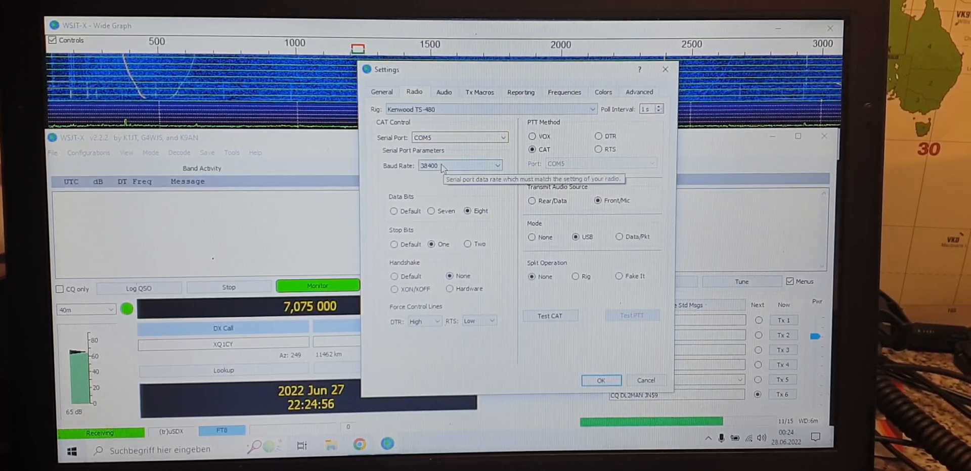
{"action": "mouse_move", "coordinate": [469, 147]}
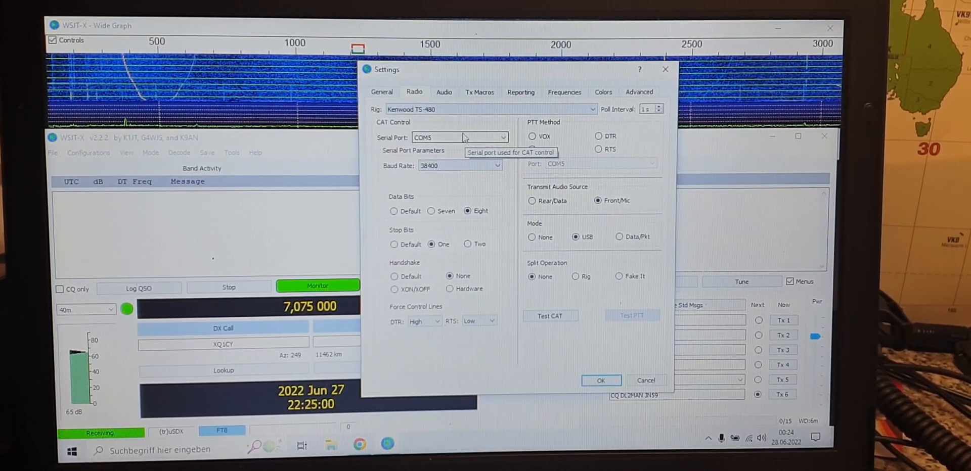
{"action": "left_click", "coordinate": [532, 149]}
{"action": "type", "text": "ger"}
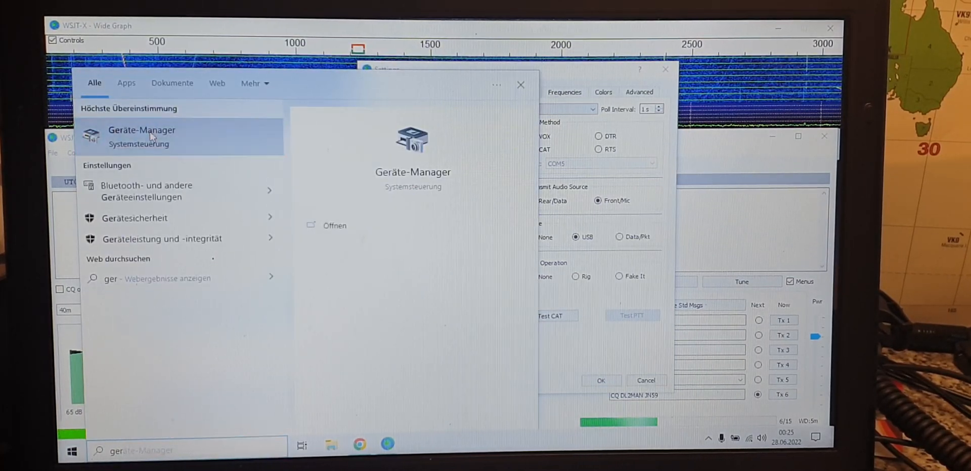
Verify in Geräte-Manager that USB-SERIAL CH340 is on COM5, then close it.
{"action": "left_click", "coordinate": [141, 136]}
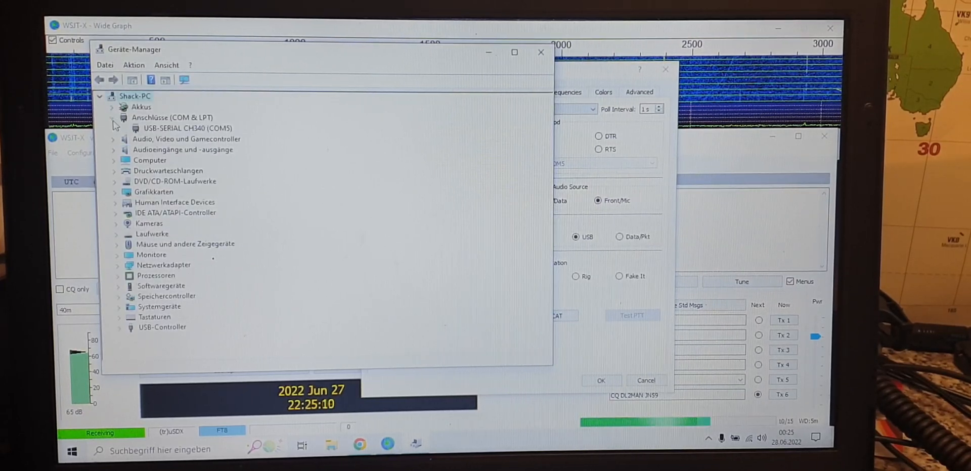
{"action": "left_click", "coordinate": [188, 128]}
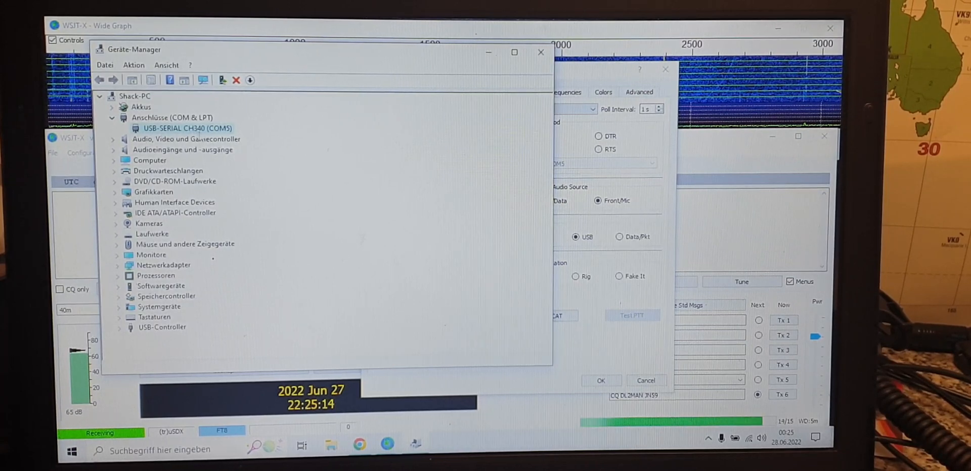
{"action": "mouse_move", "coordinate": [540, 52]}
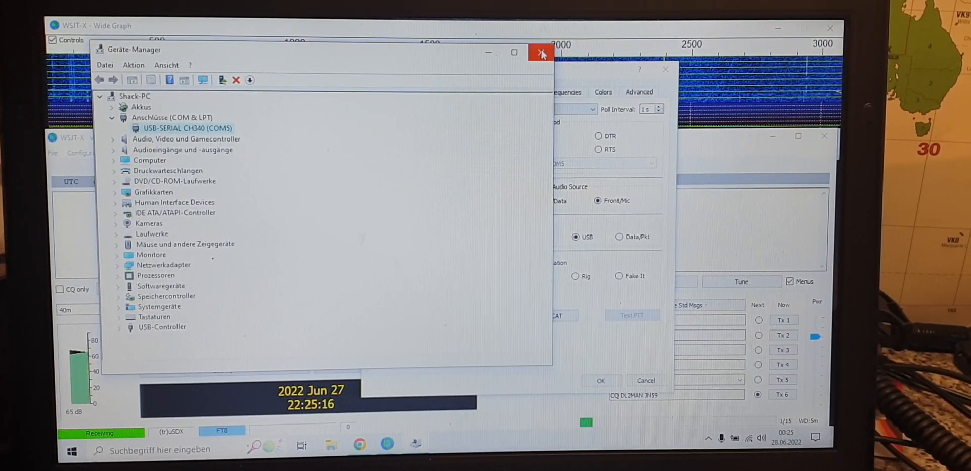
{"action": "left_click", "coordinate": [539, 53]}
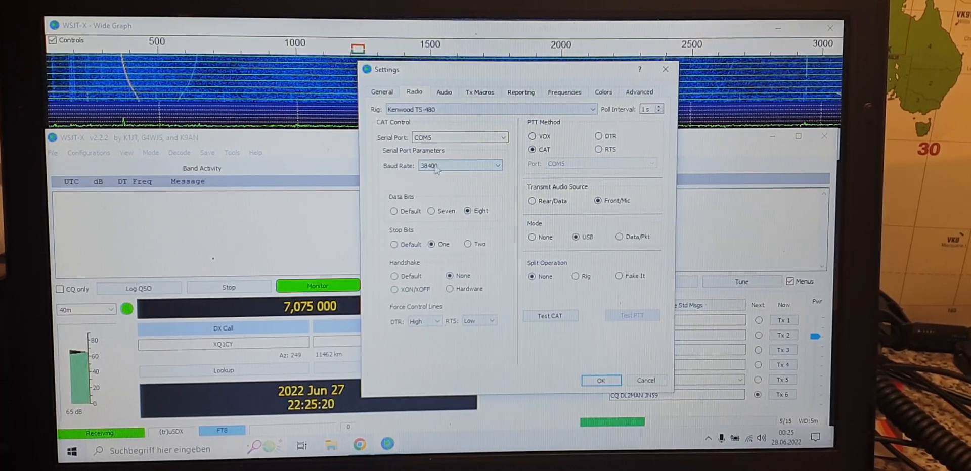
{"action": "mouse_move", "coordinate": [460, 165]}
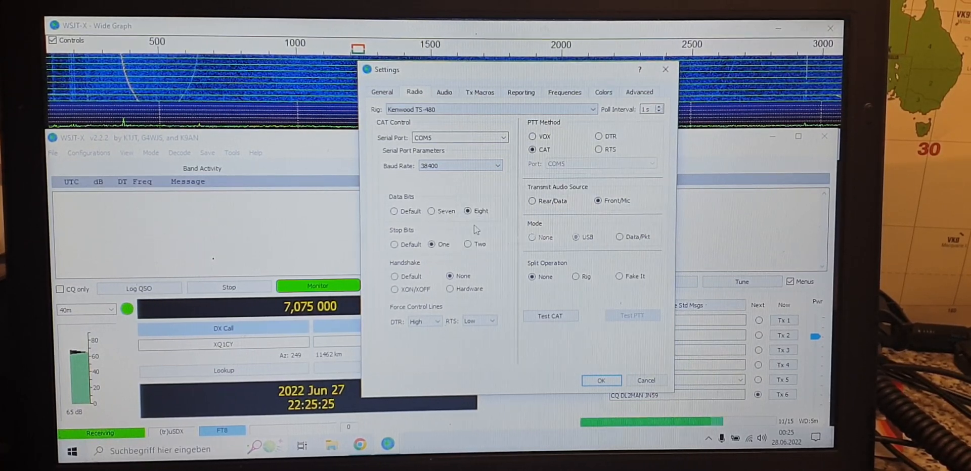
{"action": "mouse_move", "coordinate": [431, 244]}
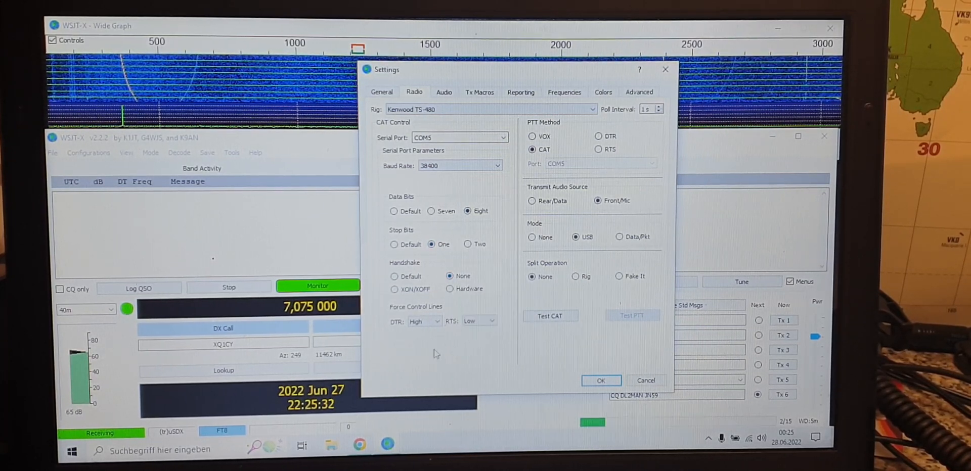
{"action": "mouse_move", "coordinate": [415, 334]}
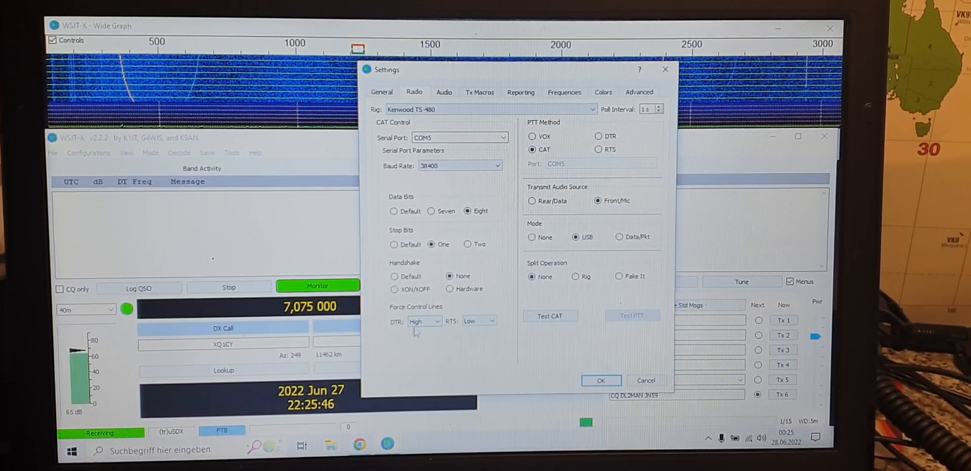
{"action": "mouse_move", "coordinate": [416, 331]}
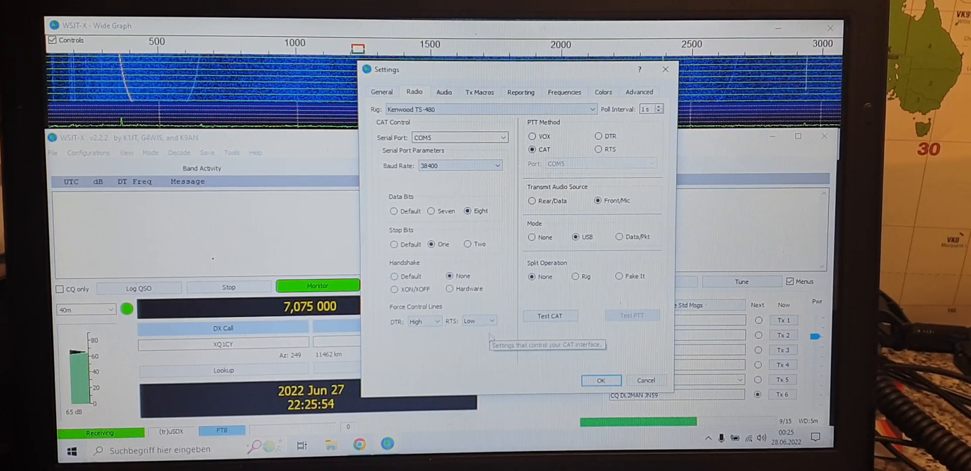
{"action": "mouse_move", "coordinate": [543, 122]}
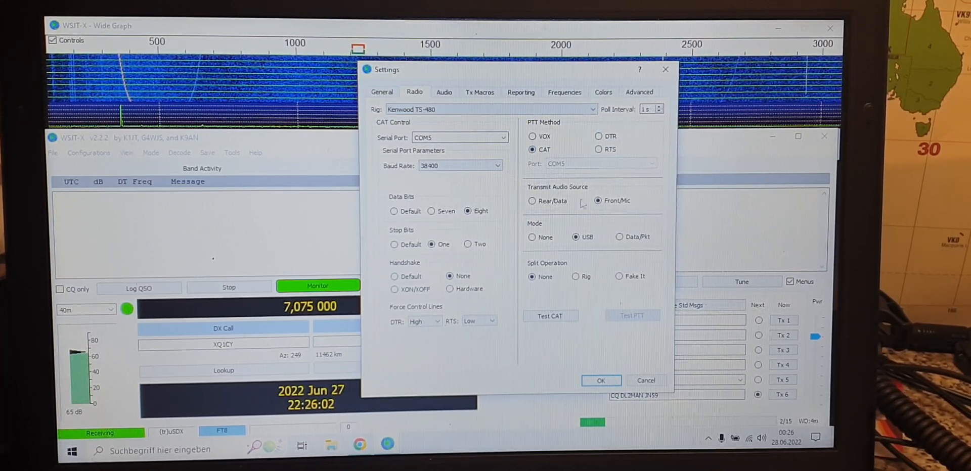
{"action": "mouse_move", "coordinate": [586, 237]}
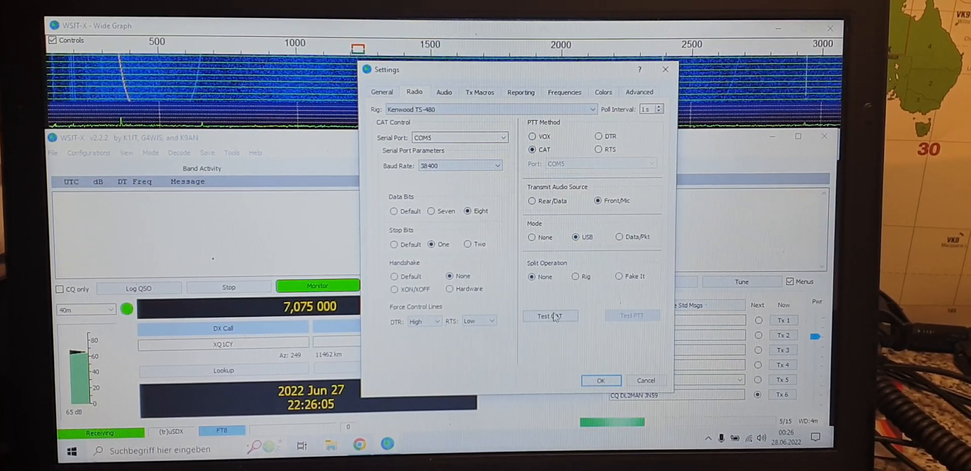
Run Test CAT successfully with the radio on COM5 at 38400 baud.
{"action": "left_click", "coordinate": [549, 316]}
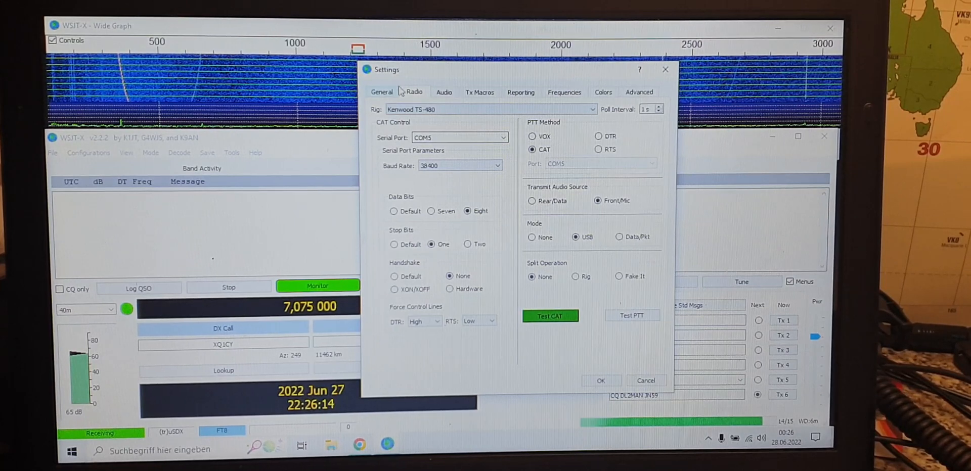
{"action": "left_click", "coordinate": [381, 91]}
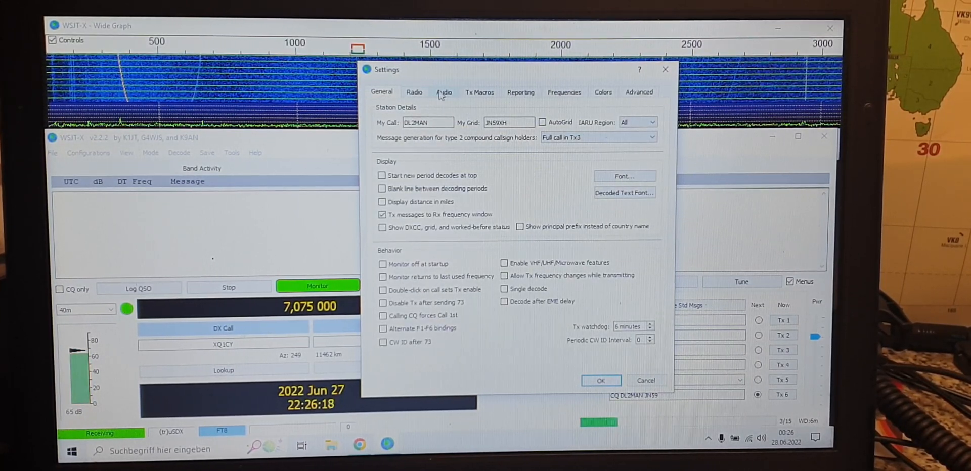
{"action": "mouse_move", "coordinate": [414, 92]}
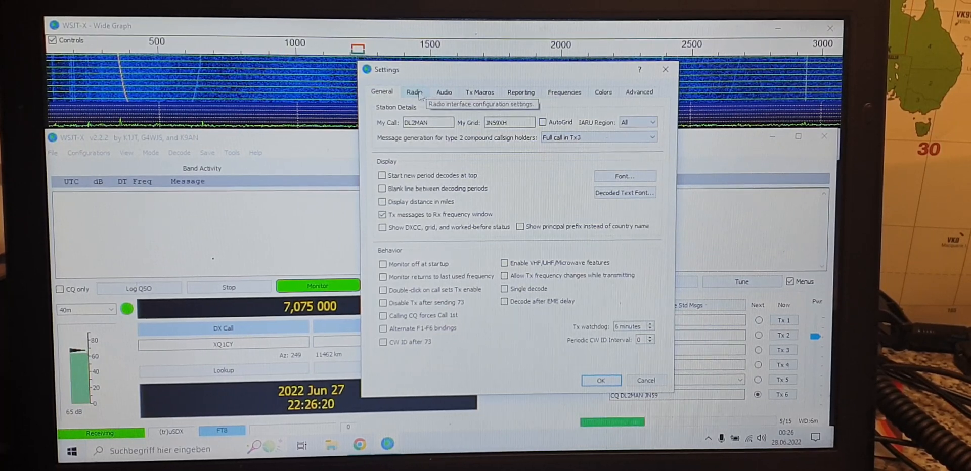
Set audio input to Microphone (High Definition Audio Device), output to Lautsprecher, and save settings.
{"action": "left_click", "coordinate": [444, 91]}
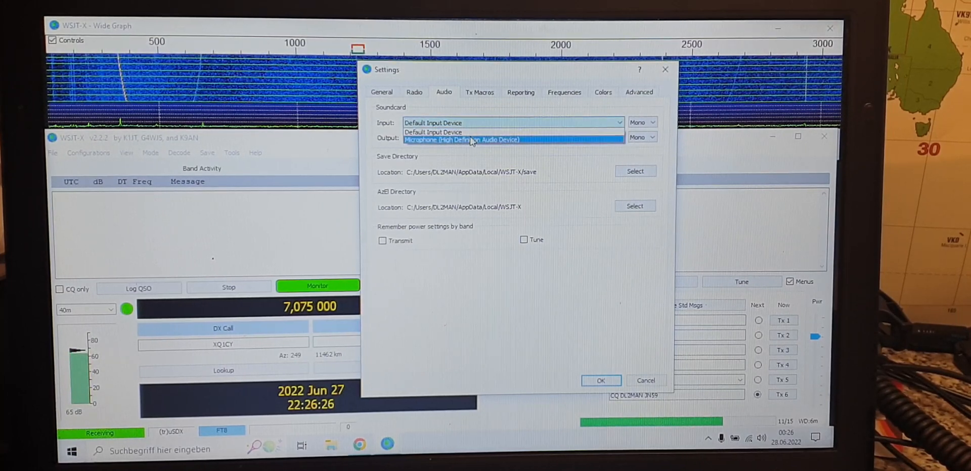
{"action": "left_click", "coordinate": [461, 140]}
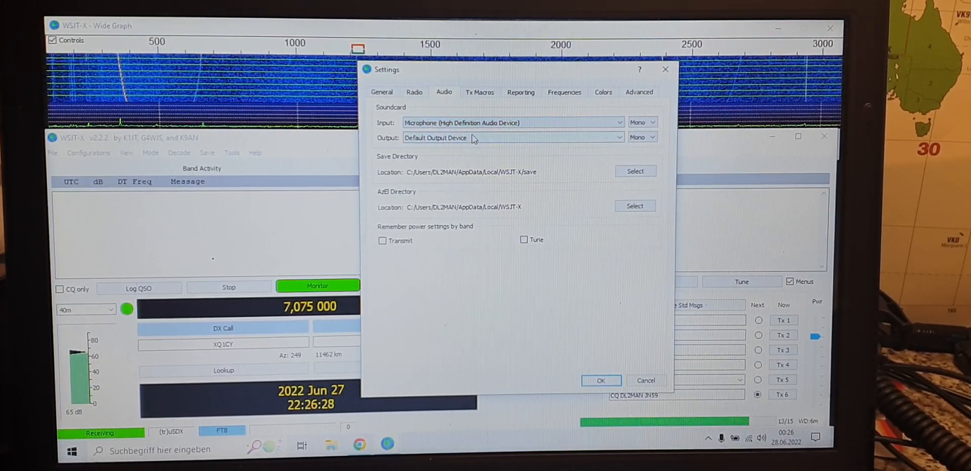
{"action": "left_click", "coordinate": [511, 137]}
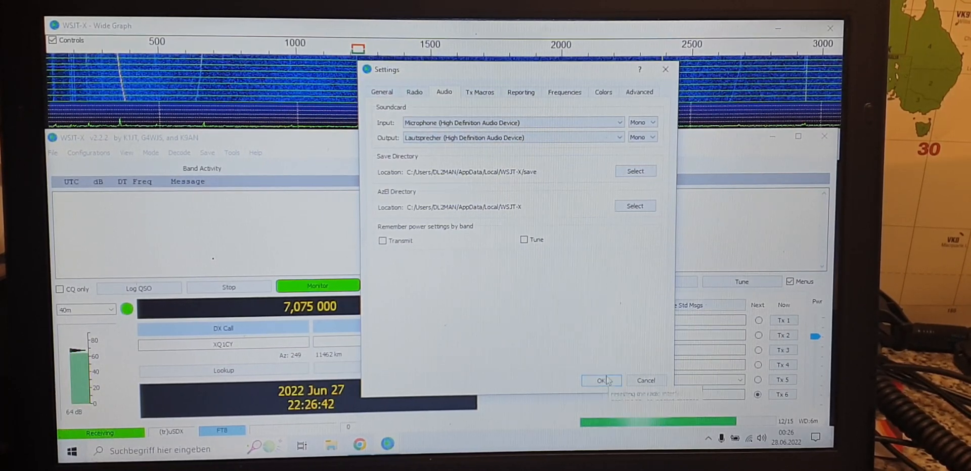
{"action": "left_click", "coordinate": [599, 380]}
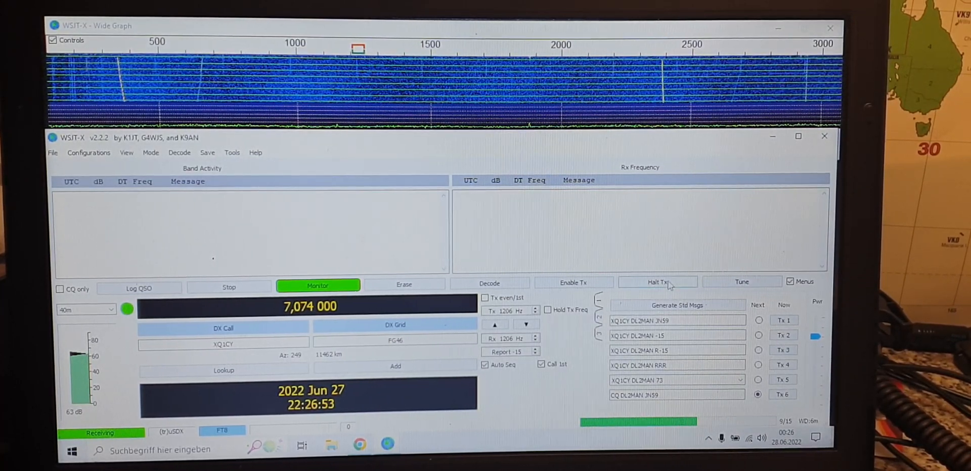
Transmit a brief Tune carrier to the radio, then stop it.
{"action": "left_click", "coordinate": [741, 281]}
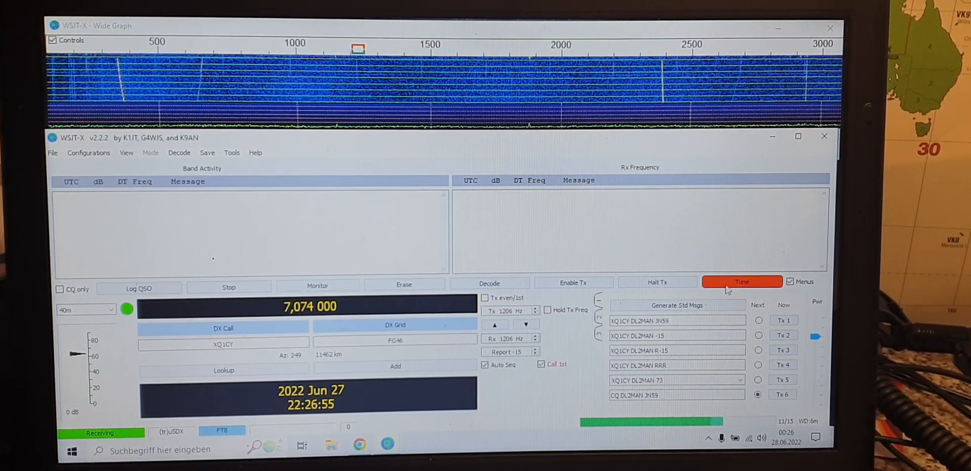
{"action": "left_click", "coordinate": [741, 282]}
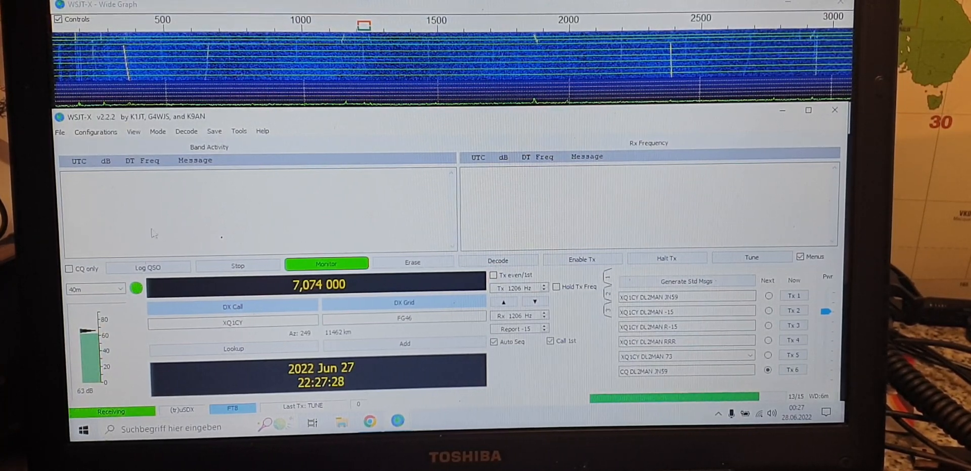
Switch the band from 40 m to 20 m at 14.074 MHz.
{"action": "left_click", "coordinate": [93, 289]}
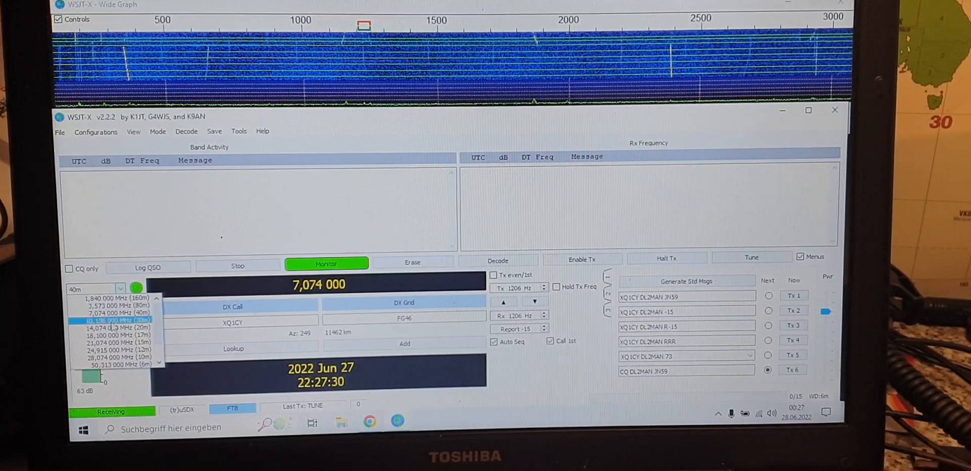
{"action": "left_click", "coordinate": [115, 327]}
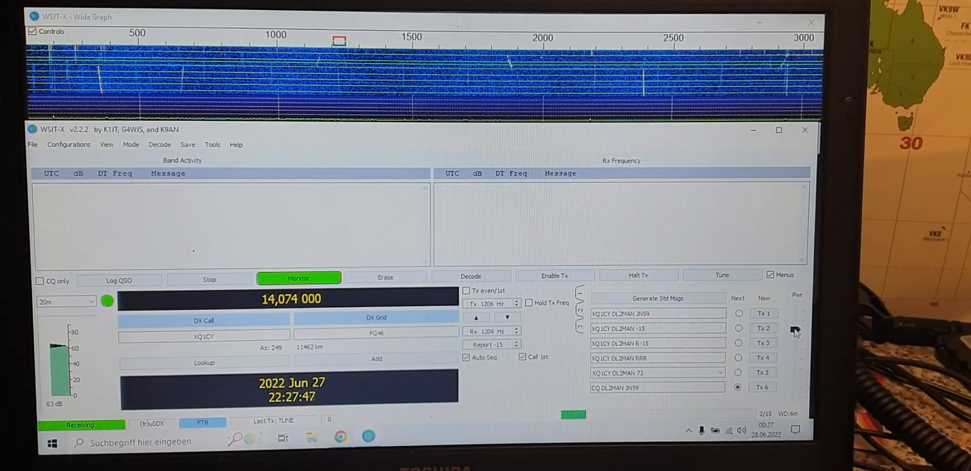
{"action": "mouse_move", "coordinate": [795, 331]}
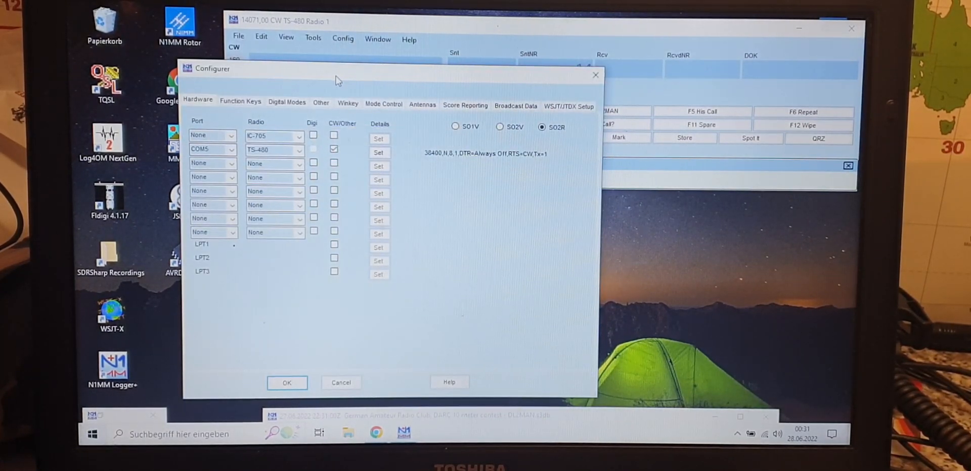
{"action": "mouse_move", "coordinate": [212, 149]}
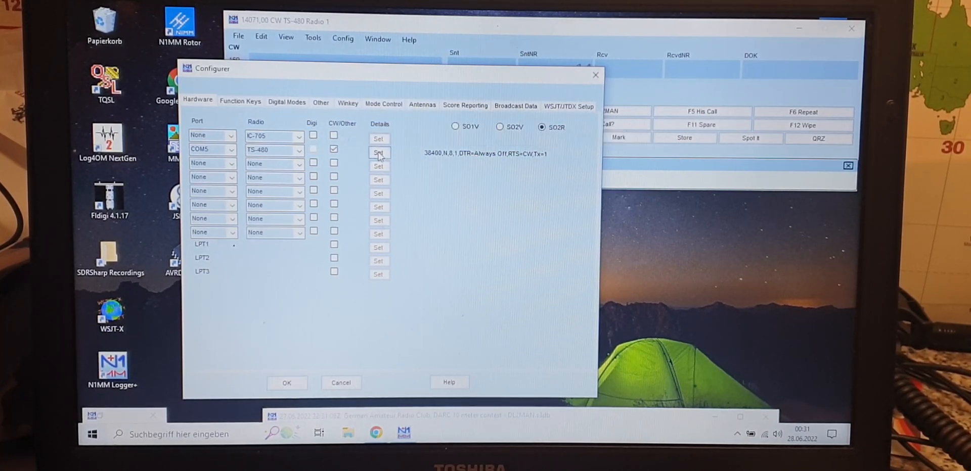
Review COM5 TS-480 settings (38400, N, 8, 1, DTR Always Off, RTS CW), accept, and close Configurer.
{"action": "left_click", "coordinate": [378, 152]}
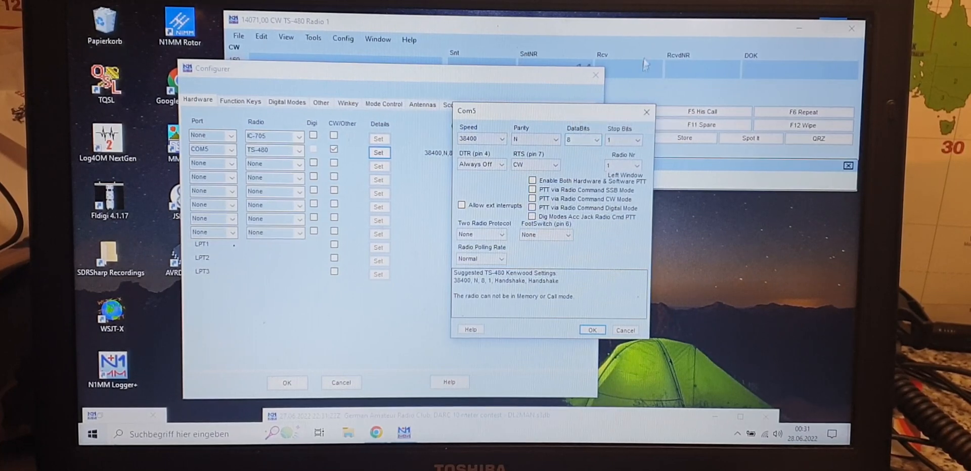
{"action": "mouse_move", "coordinate": [483, 150]}
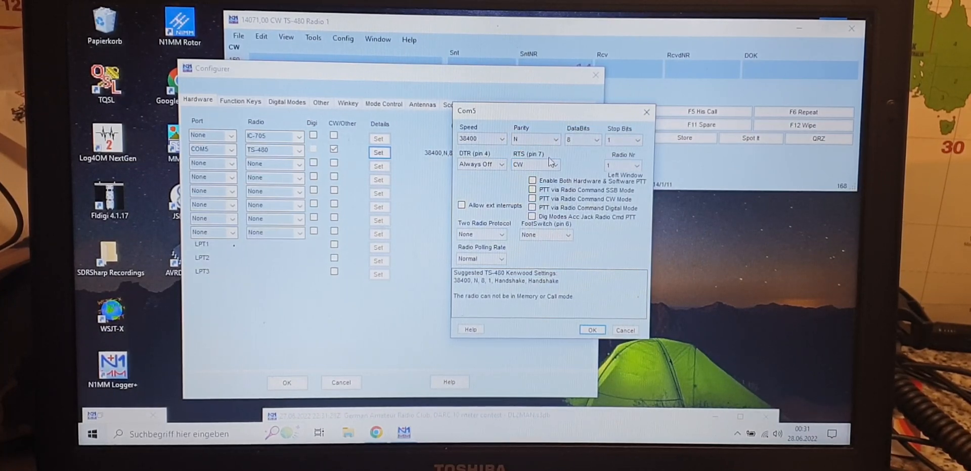
{"action": "mouse_move", "coordinate": [507, 254]}
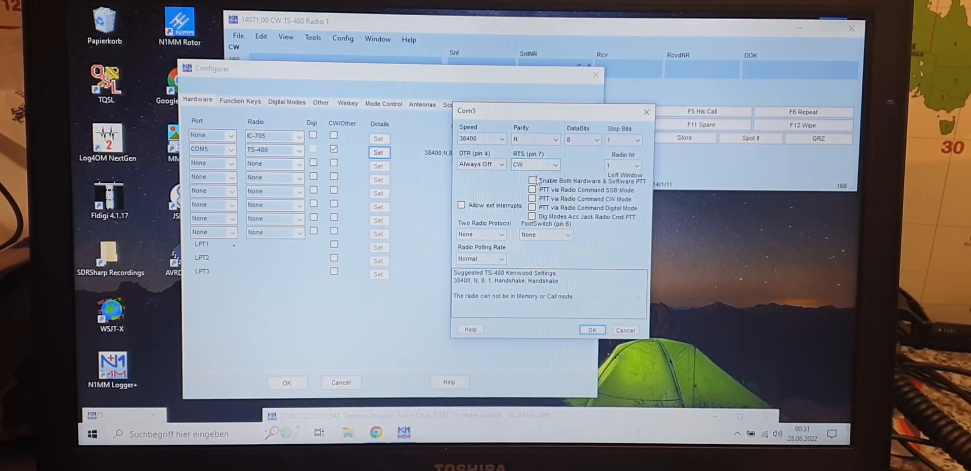
{"action": "left_click", "coordinate": [591, 329]}
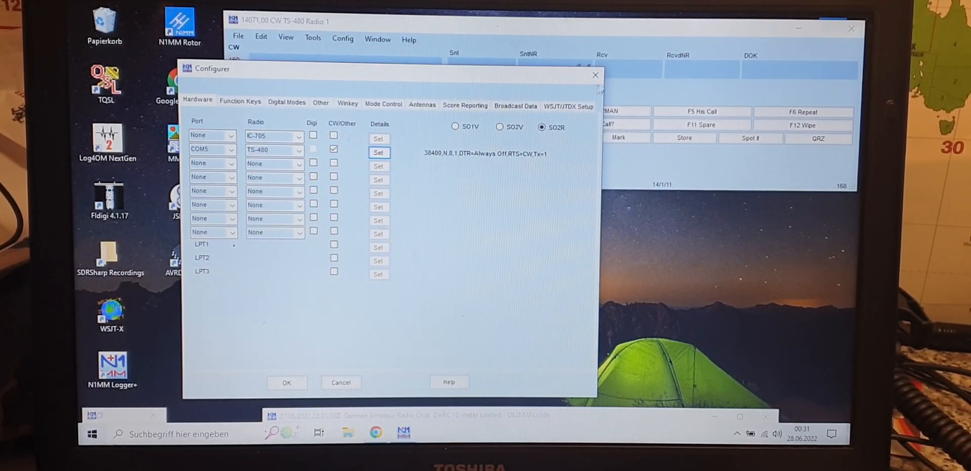
{"action": "left_click", "coordinate": [286, 383]}
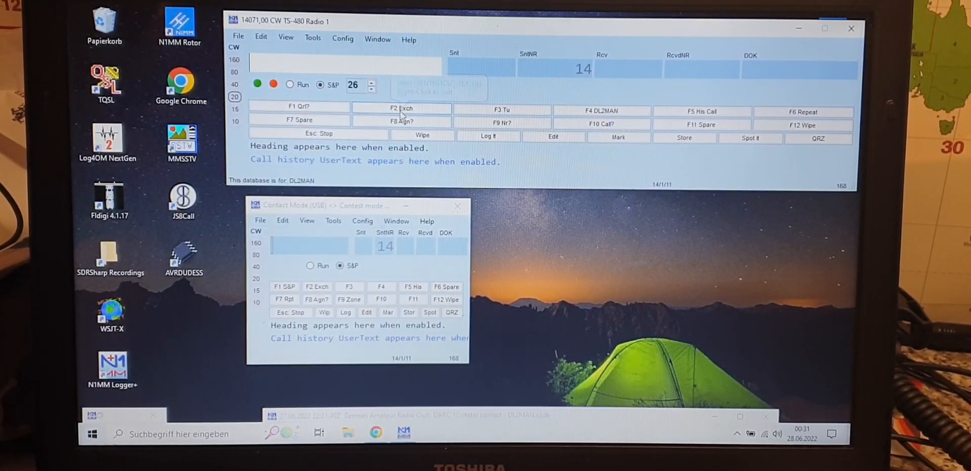
{"action": "mouse_move", "coordinate": [402, 109]}
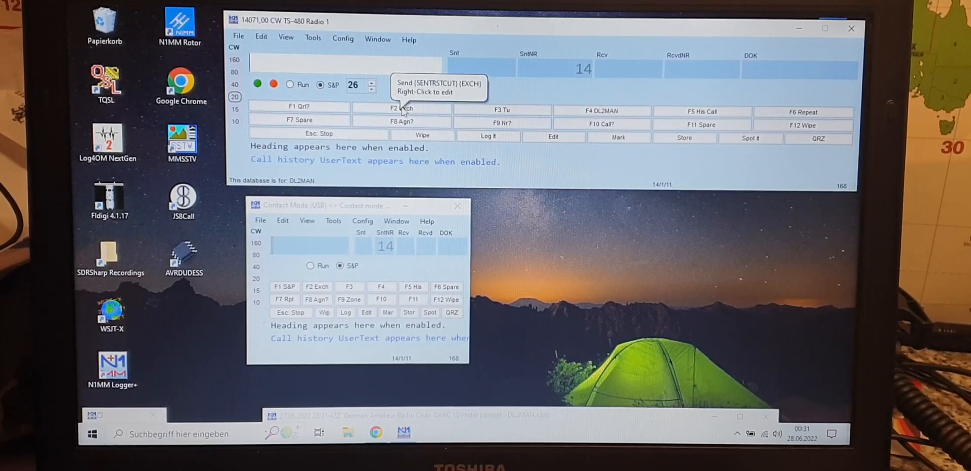